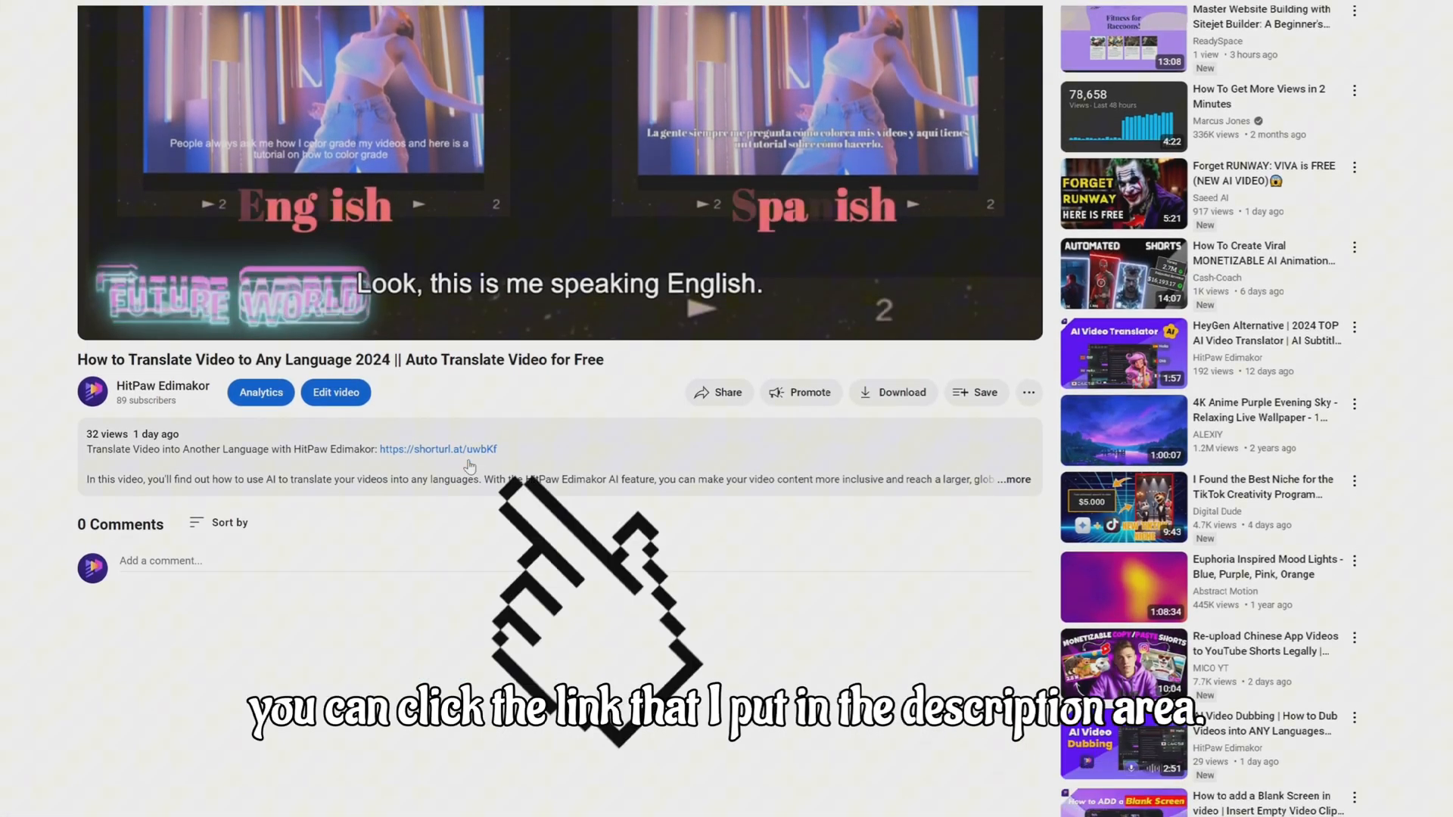
# Step: Follow the HitPaw Edimaker shorturl link in the YouTube video description
pyautogui.click(438, 449)
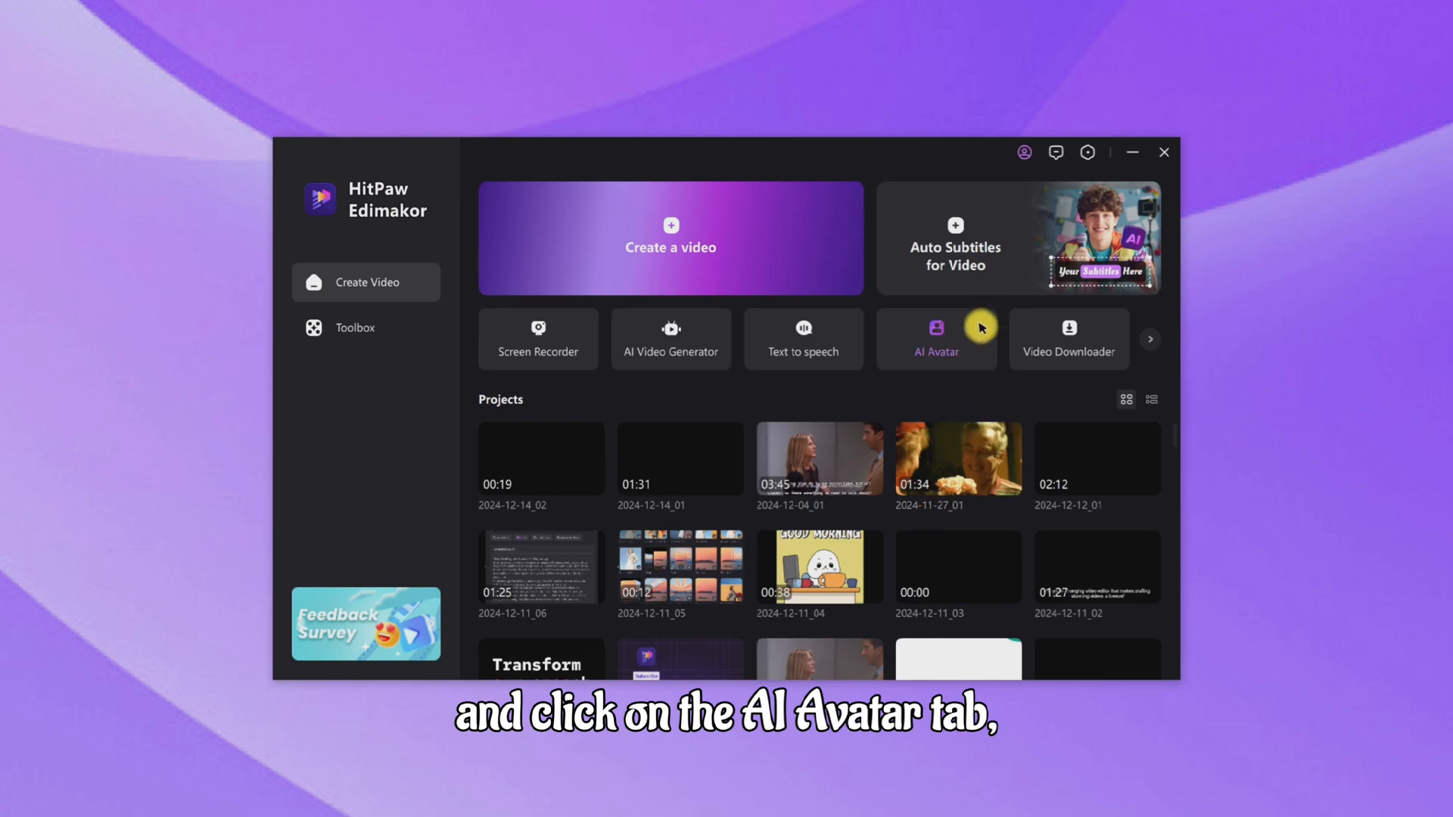
# Step: Open AI Avatar and preview the fireplace Santa, red-sweater man and cartoon Santa avatars
pyautogui.click(935, 338)
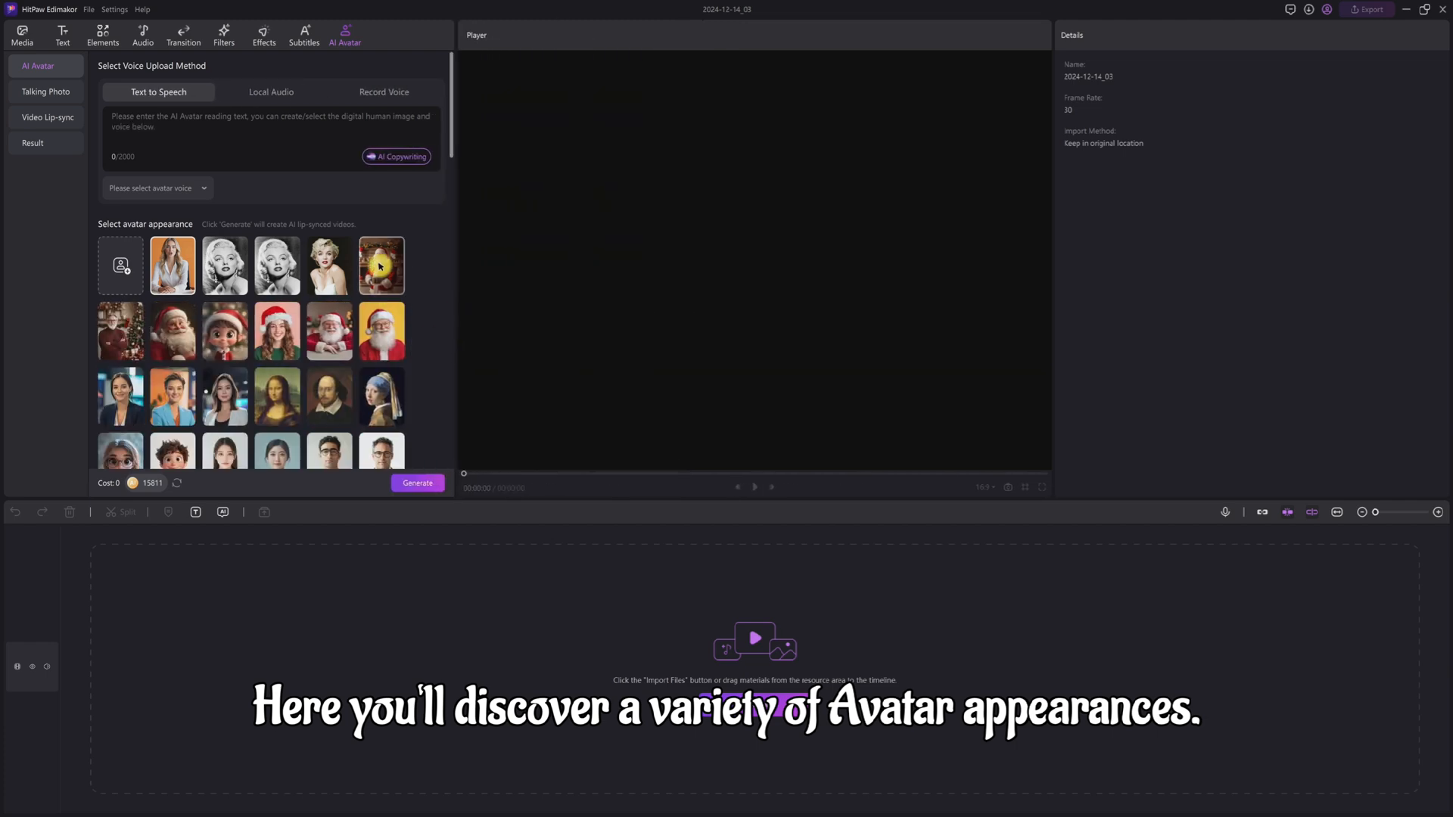
pyautogui.click(380, 265)
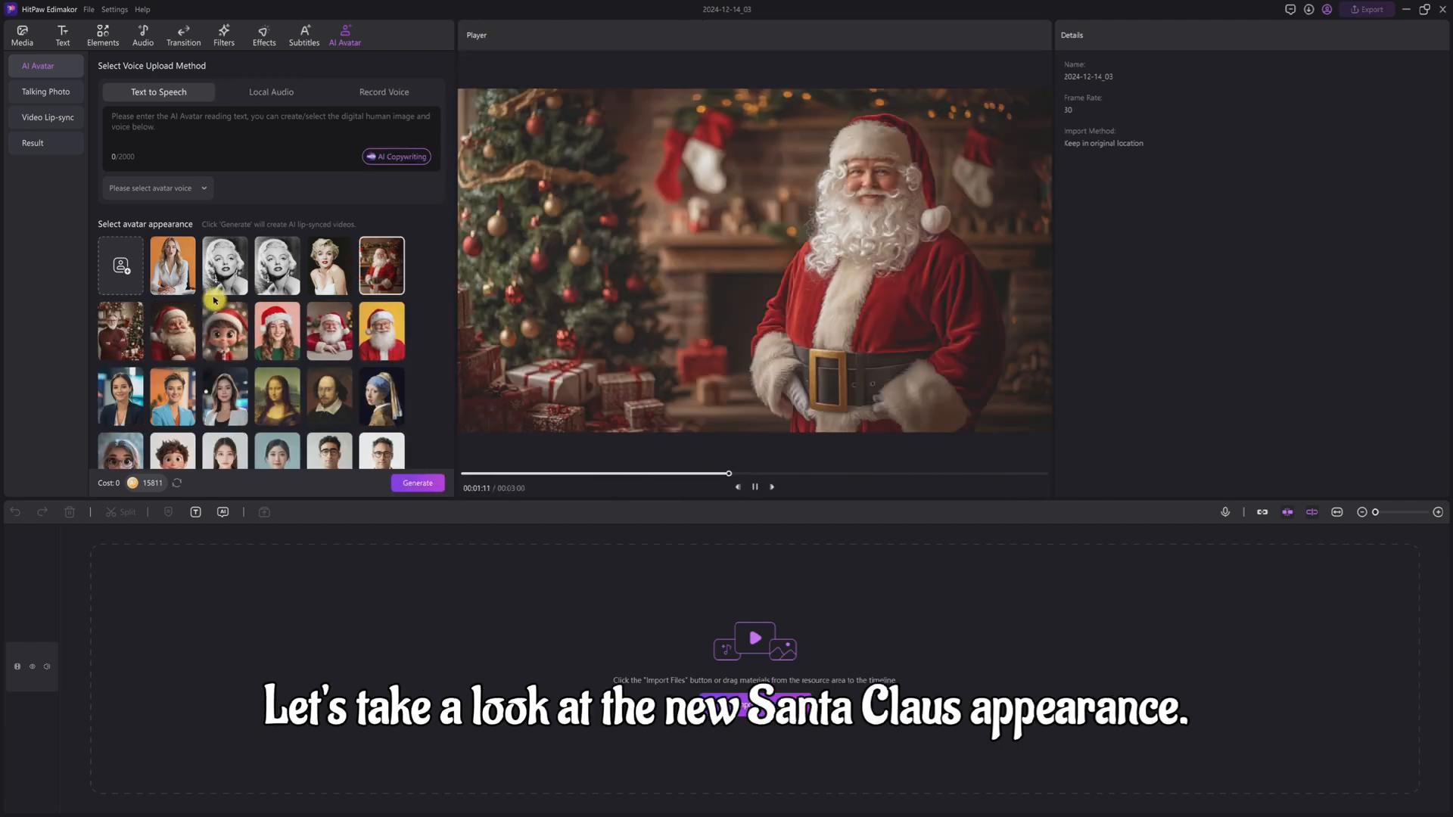
pyautogui.click(120, 331)
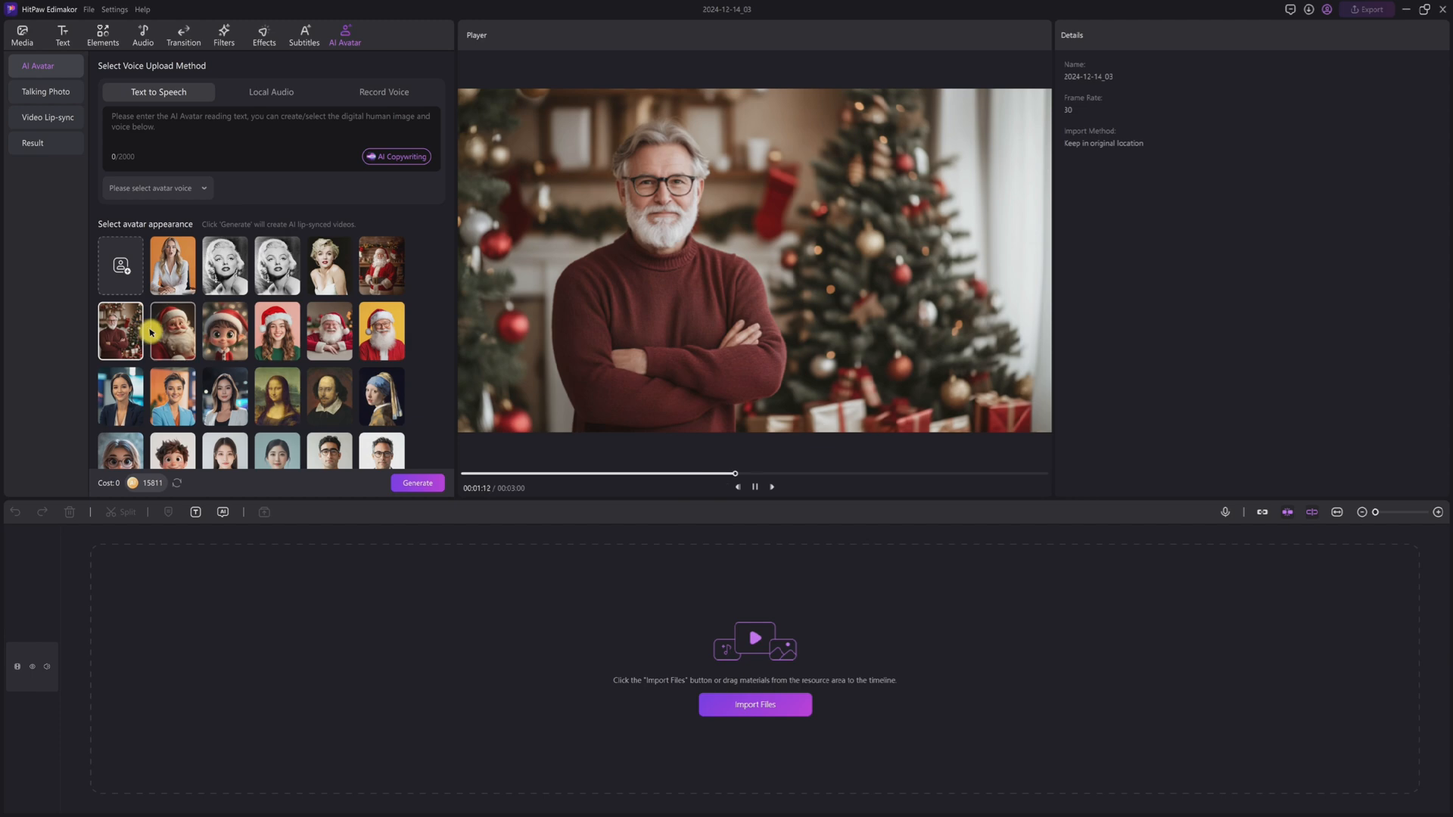
pyautogui.click(172, 331)
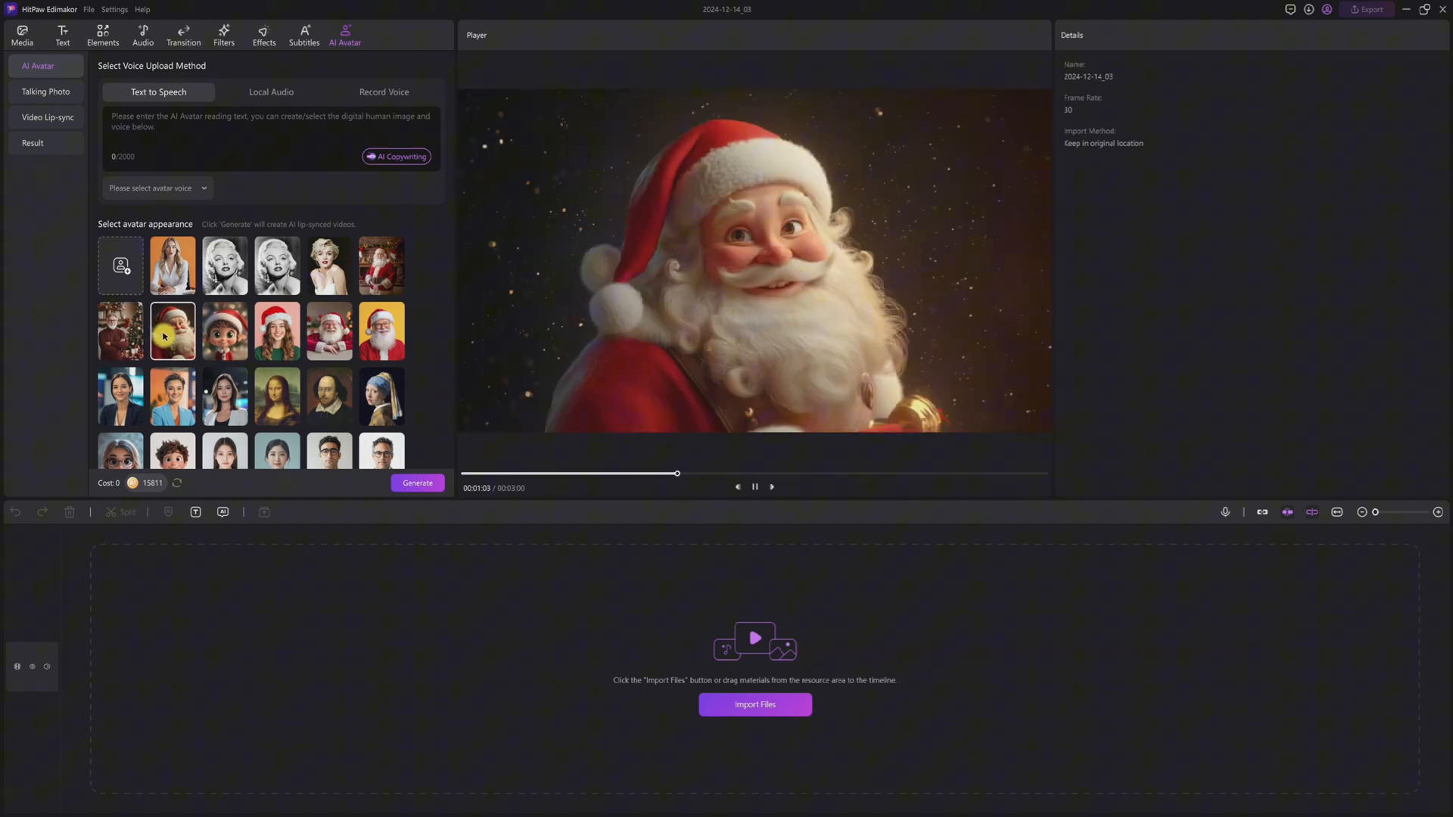
# Step: Preview more Christmas avatars, including the smiling Santa, and settle on the fireplace Santa
pyautogui.click(224, 331)
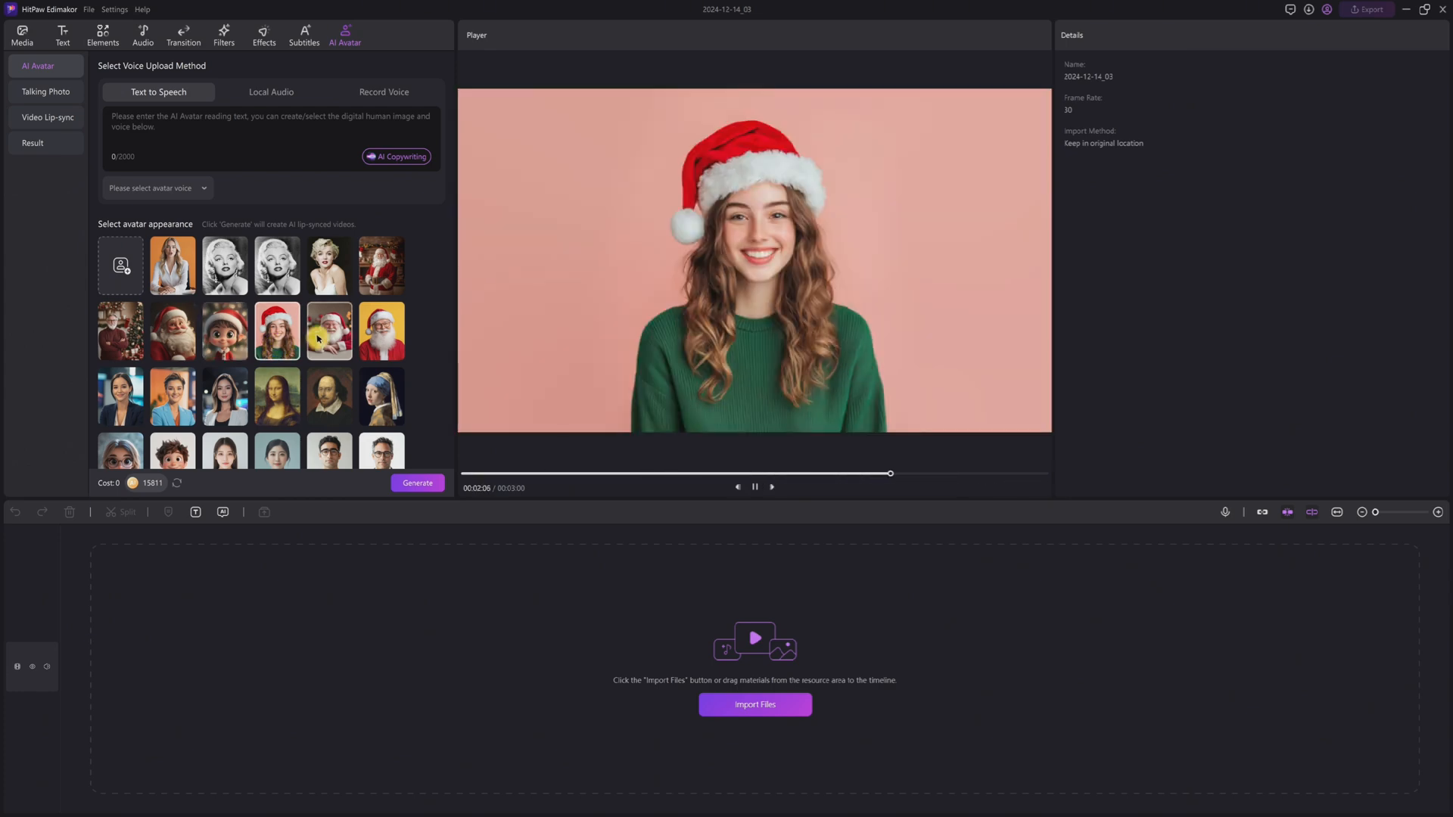
pyautogui.click(380, 330)
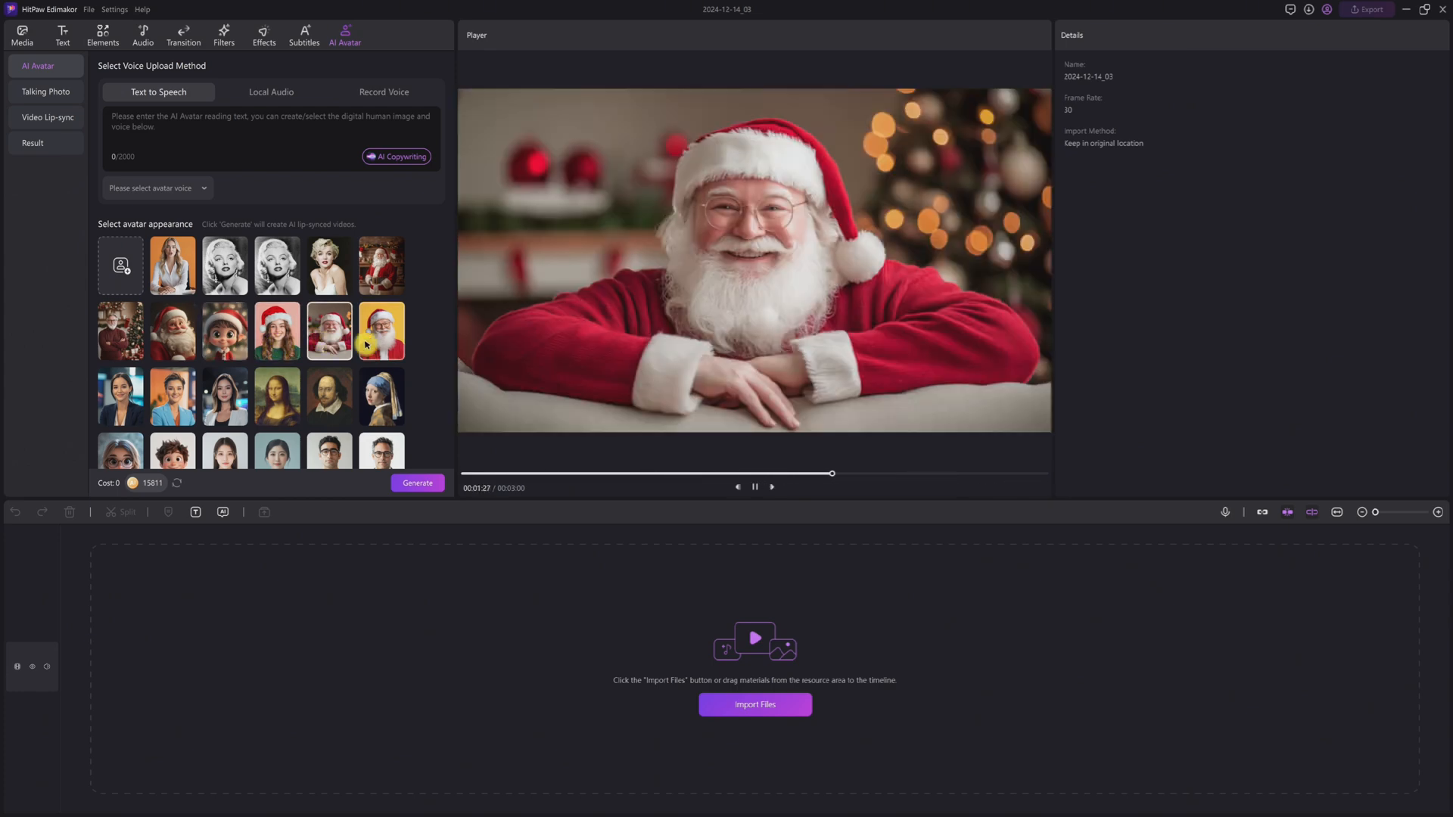
pyautogui.click(381, 331)
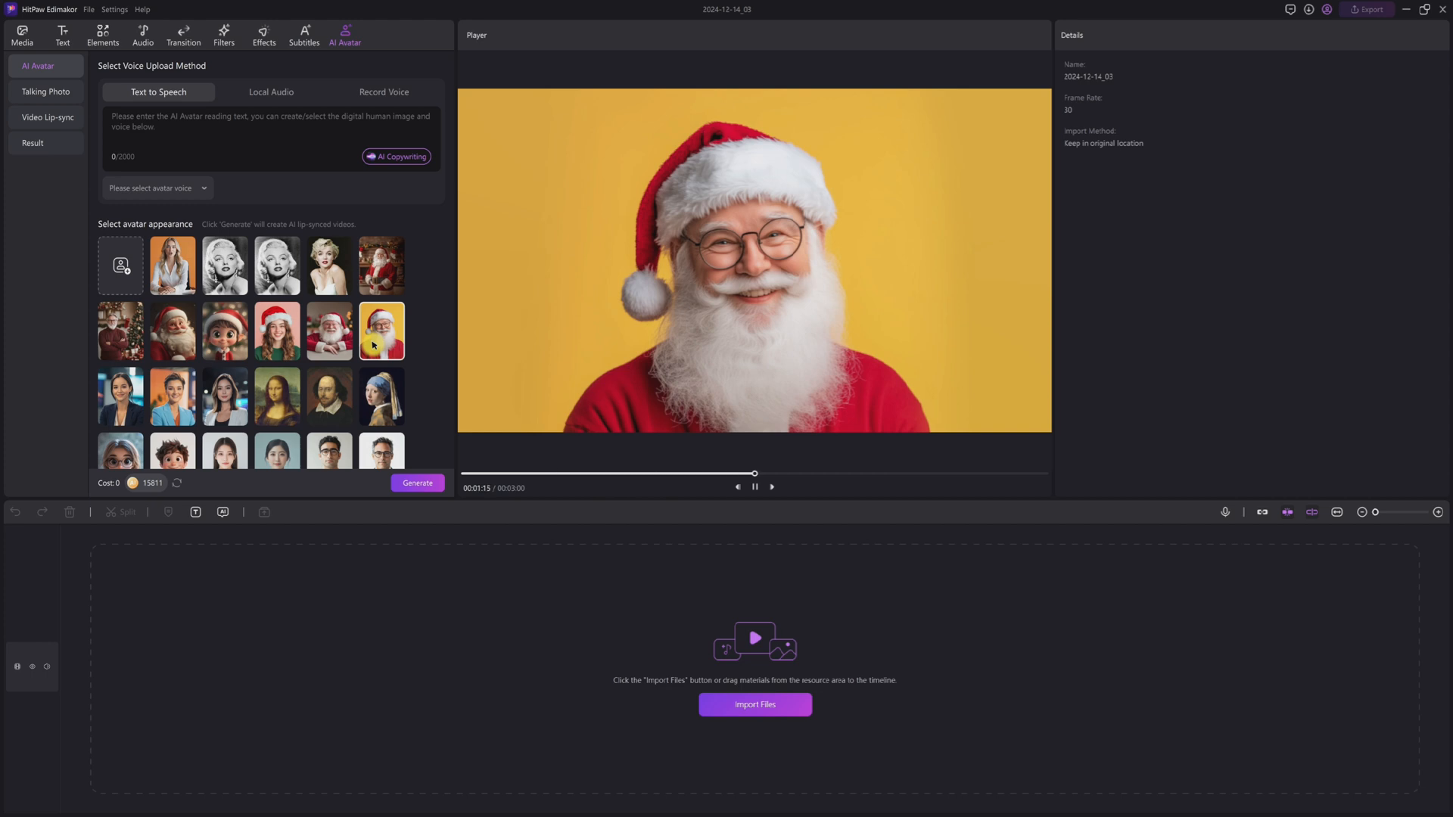
pyautogui.click(380, 266)
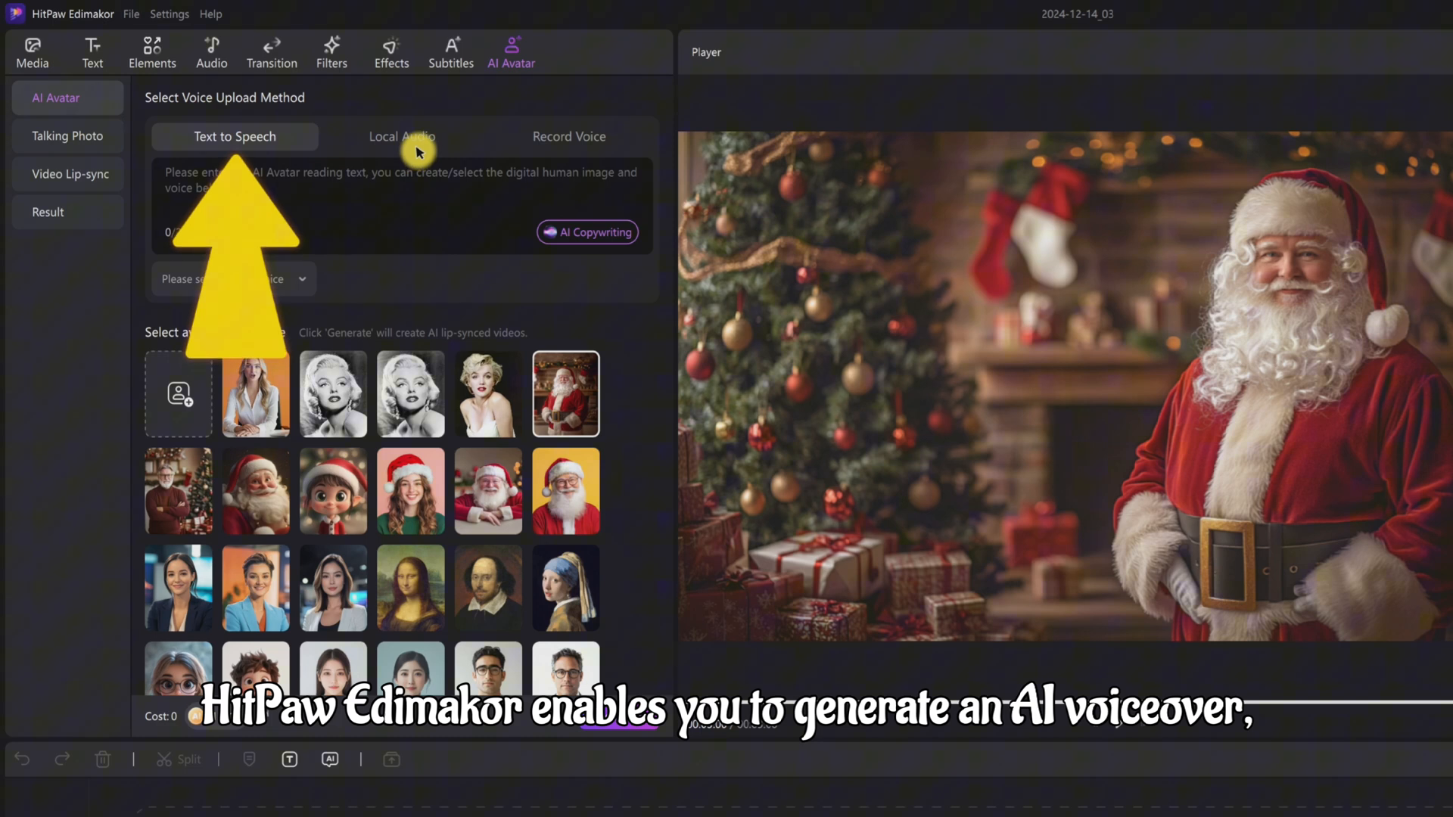
# Step: Look at Record Voice, keep Text to Speech for the Christmas script, and list the voices
pyautogui.click(402, 136)
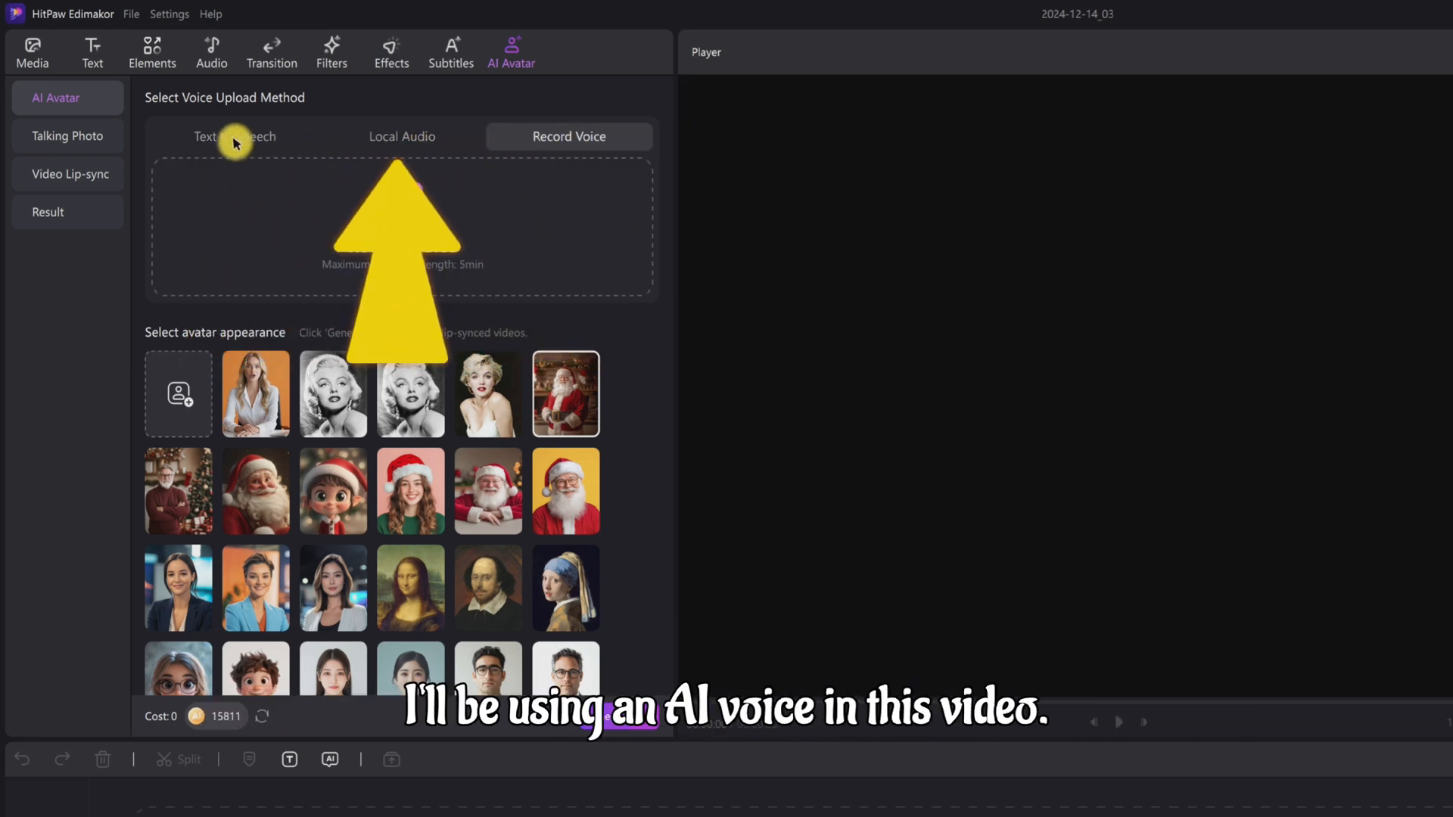
pyautogui.click(234, 136)
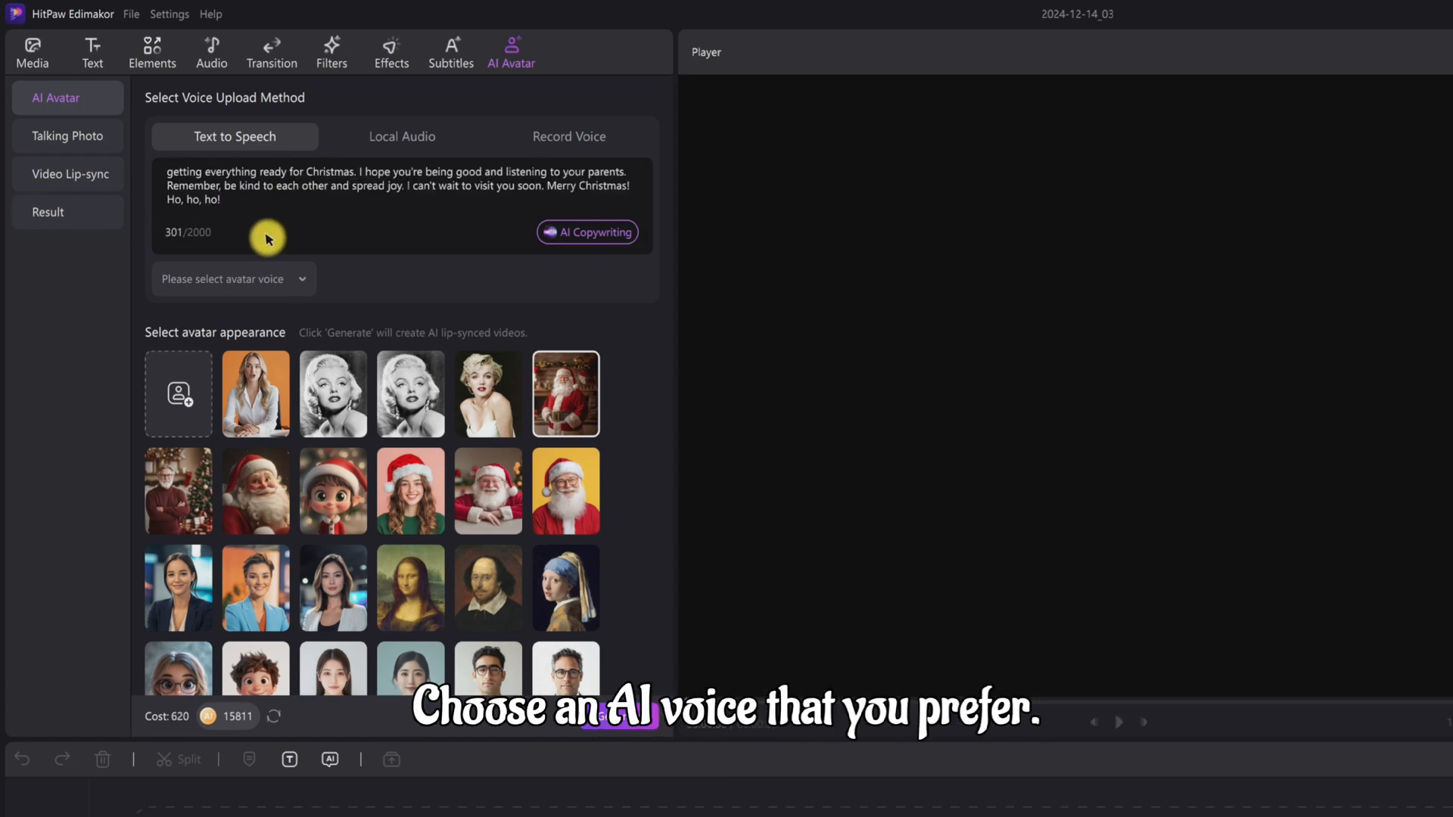
pyautogui.click(232, 279)
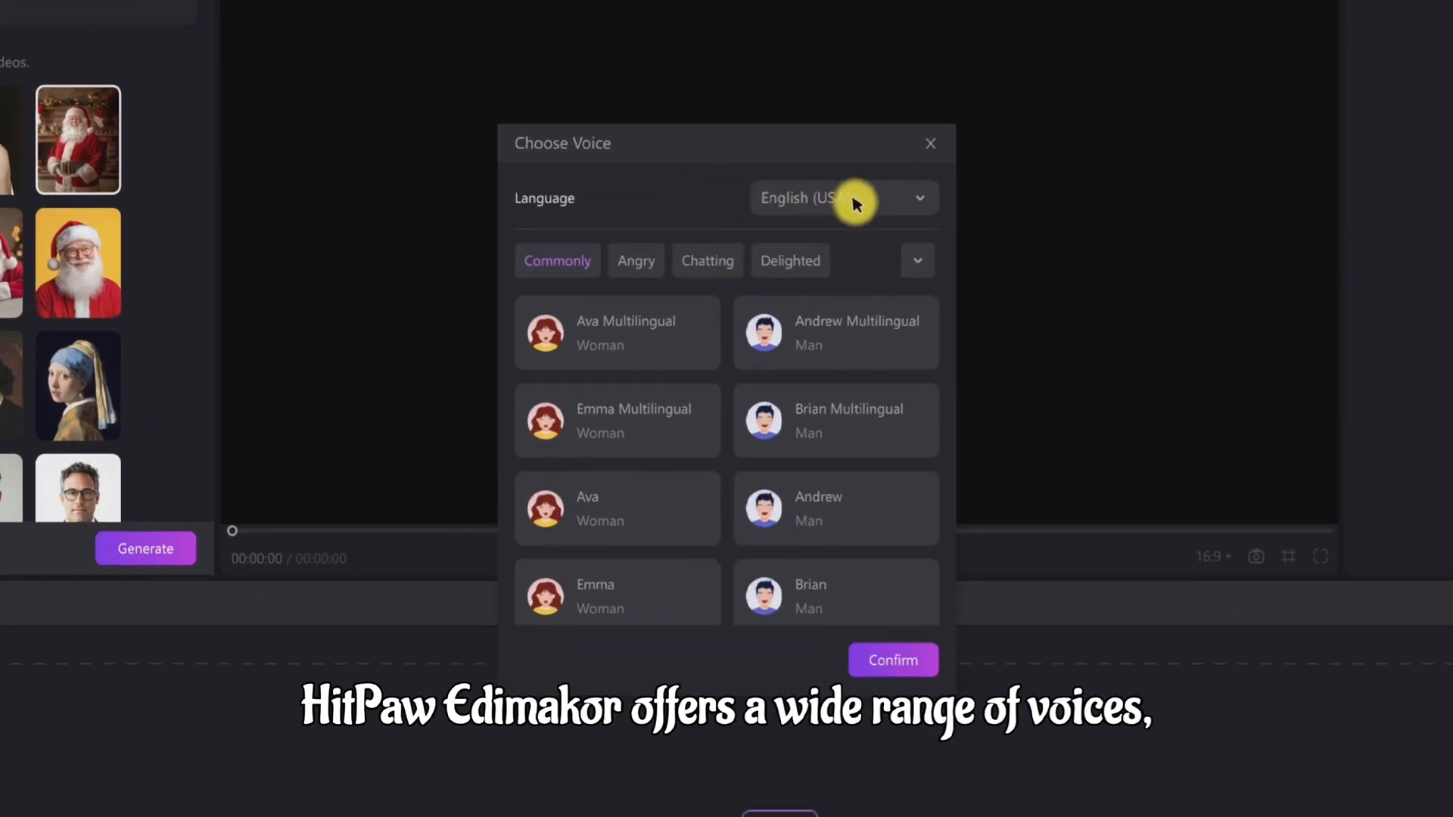
# Step: Sample voices like Andrew Multilingual, then pick the English (USA) Lewis Multilingual voice
pyautogui.click(833, 332)
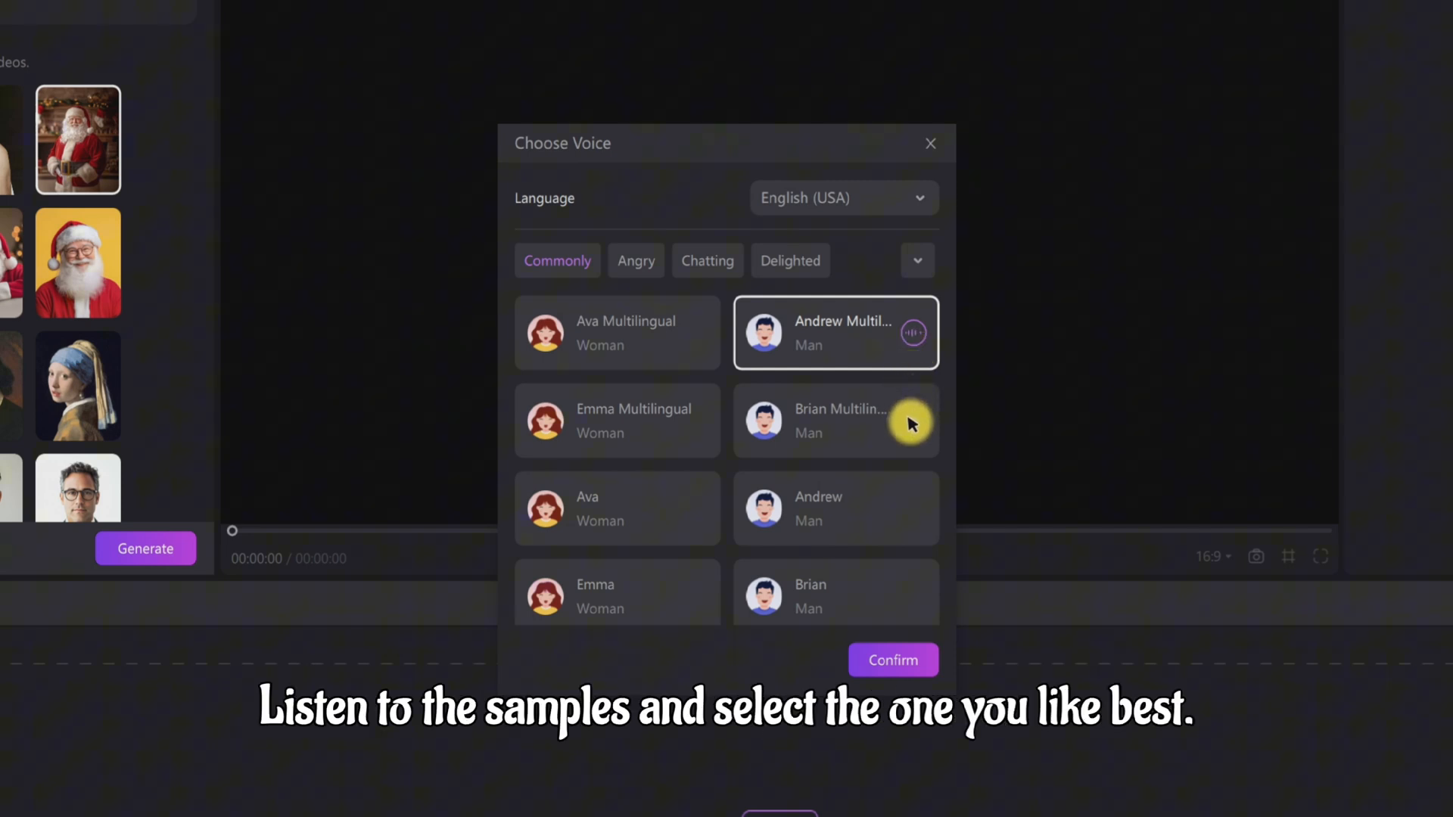
pyautogui.scroll(-3)
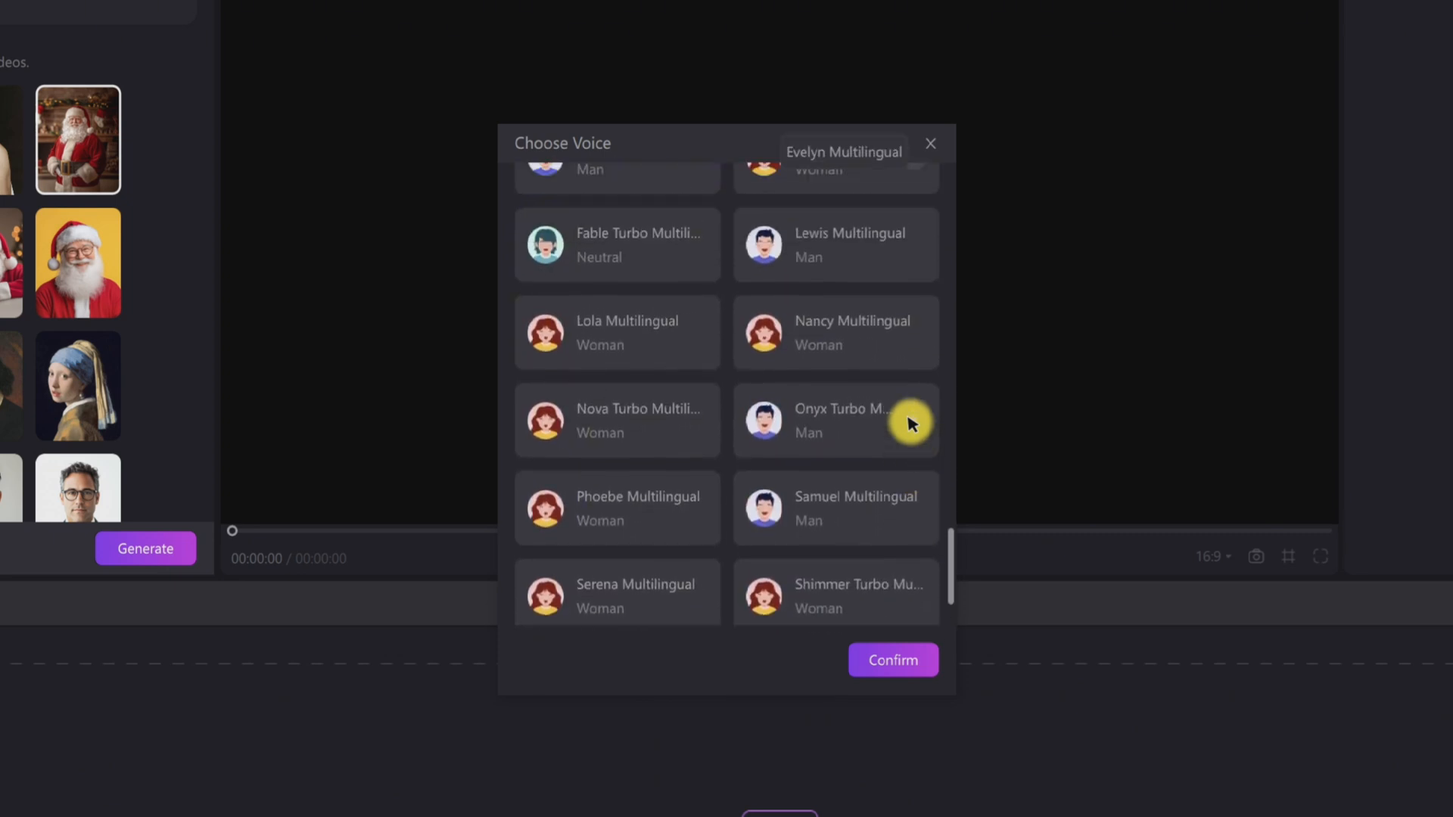
pyautogui.scroll(3)
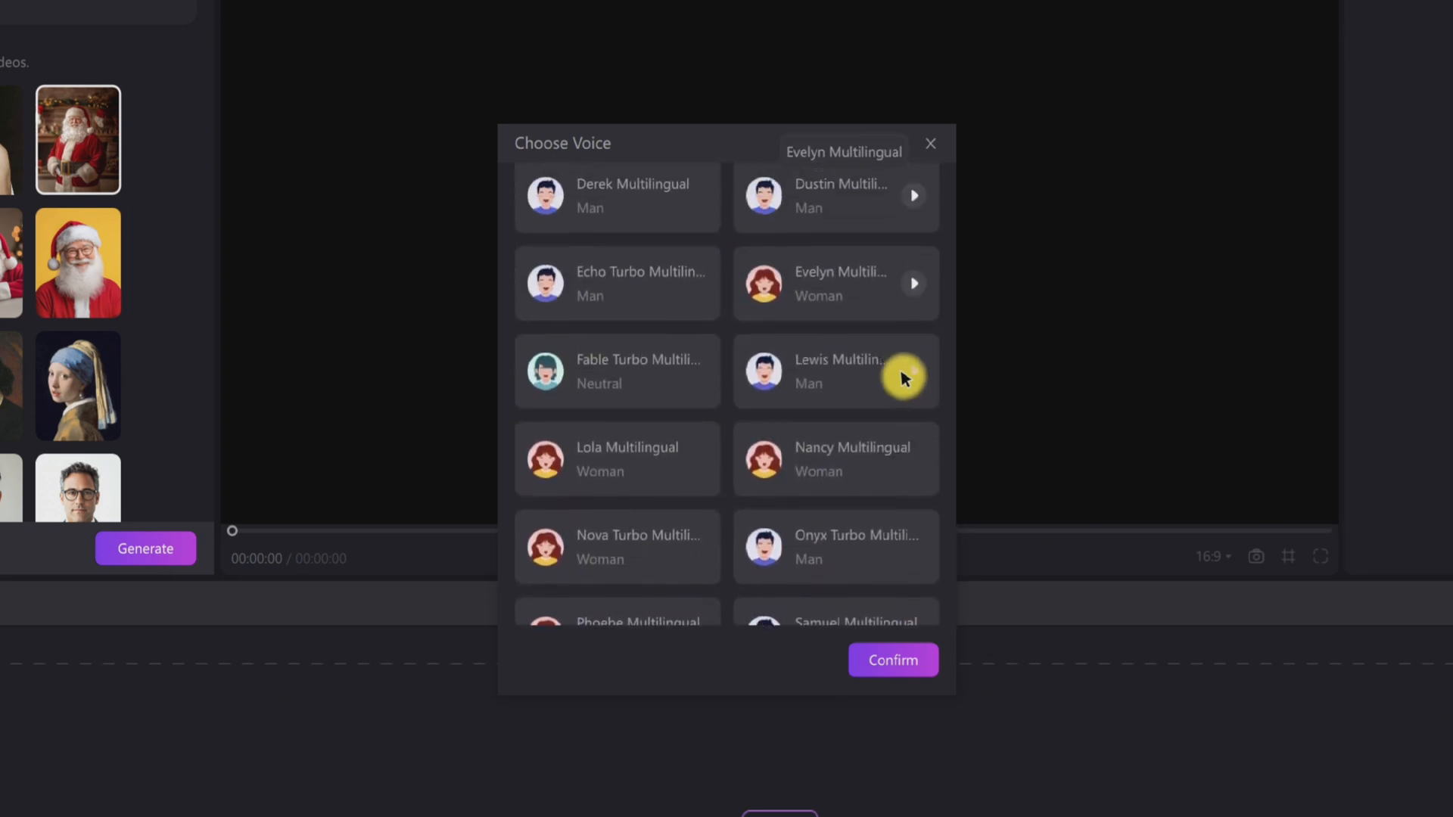
pyautogui.click(834, 371)
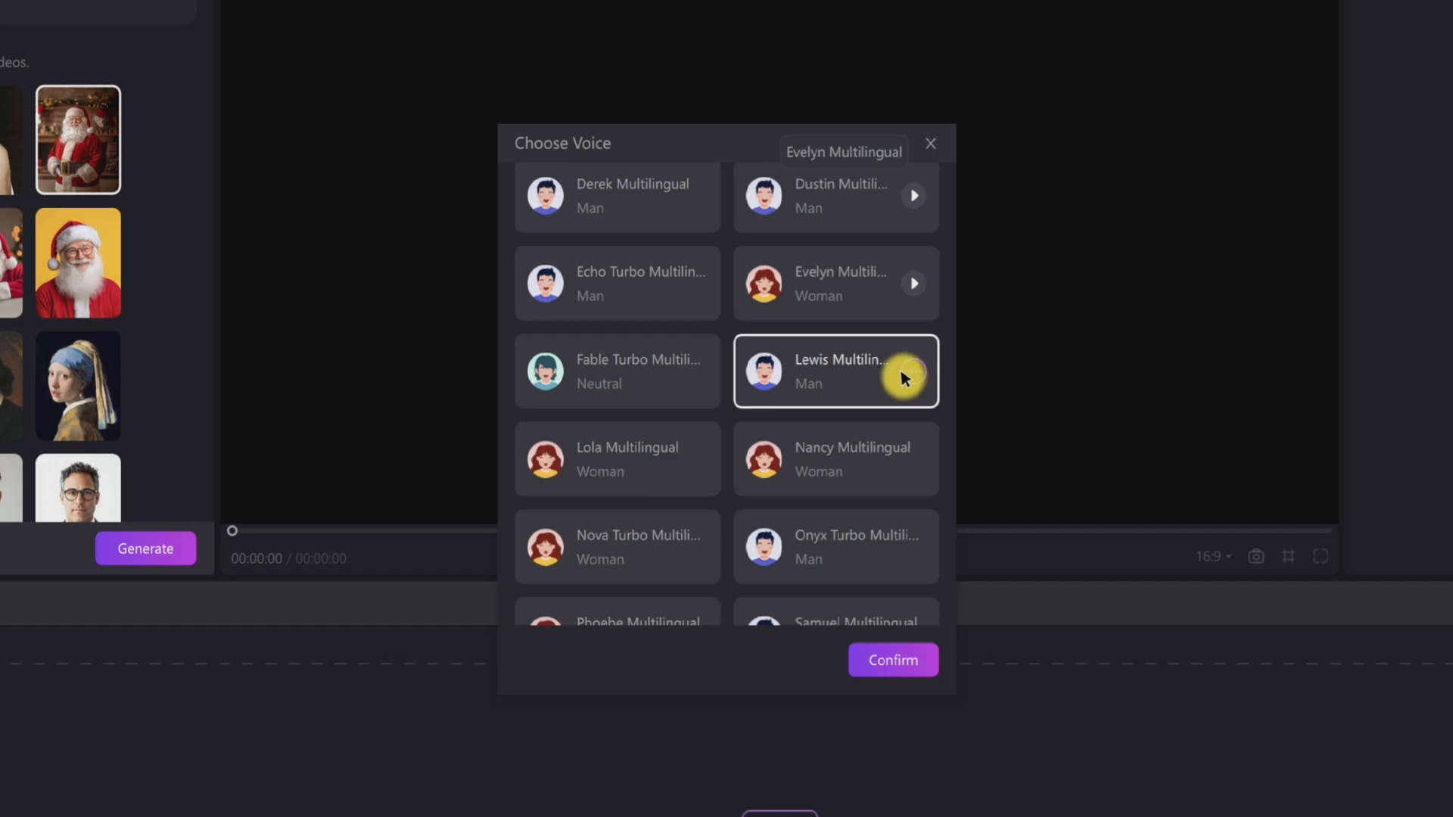
pyautogui.scroll(-3)
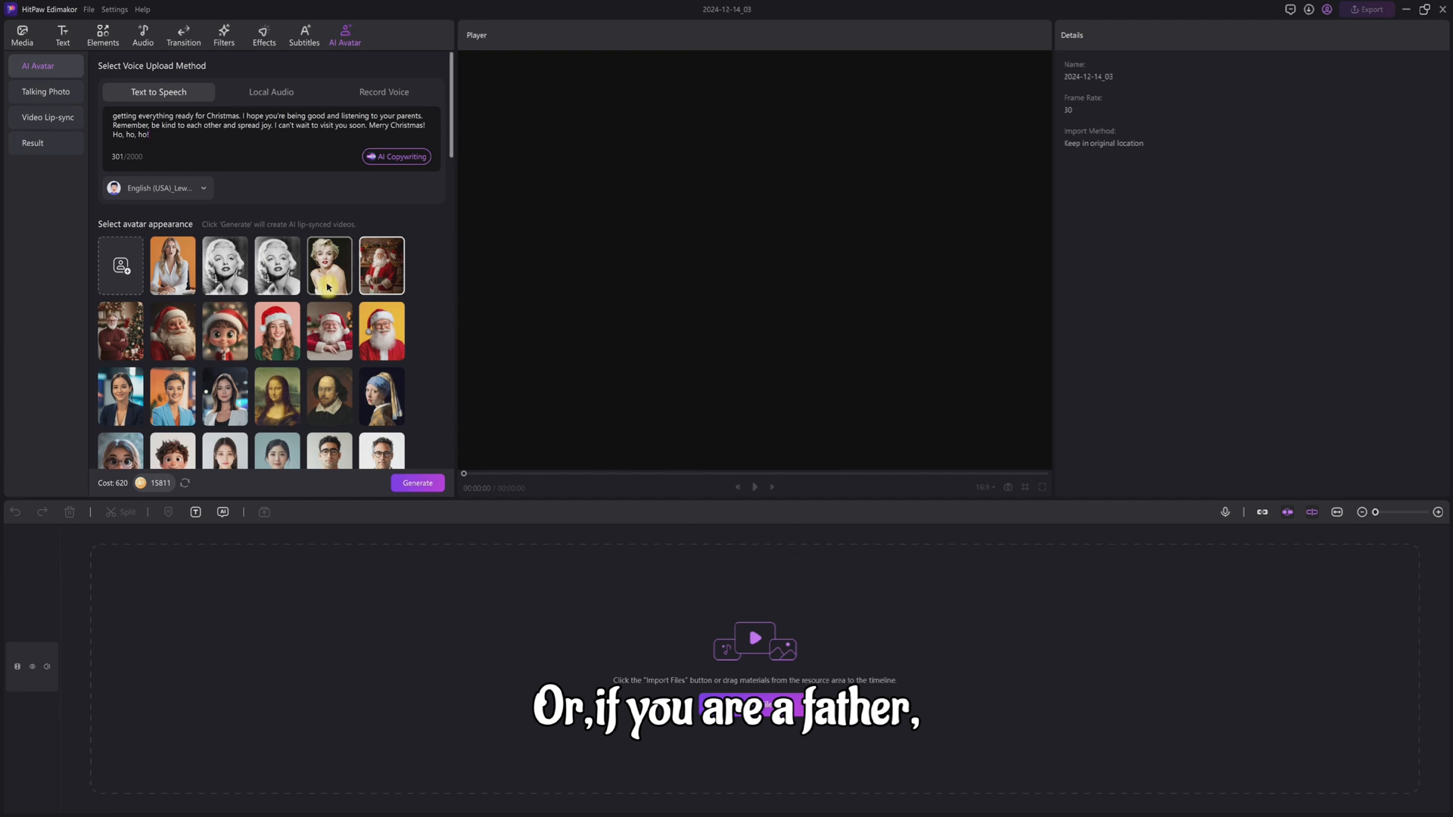
# Step: Open the Custom Avatar dialog with its Import Files option
pyautogui.click(120, 265)
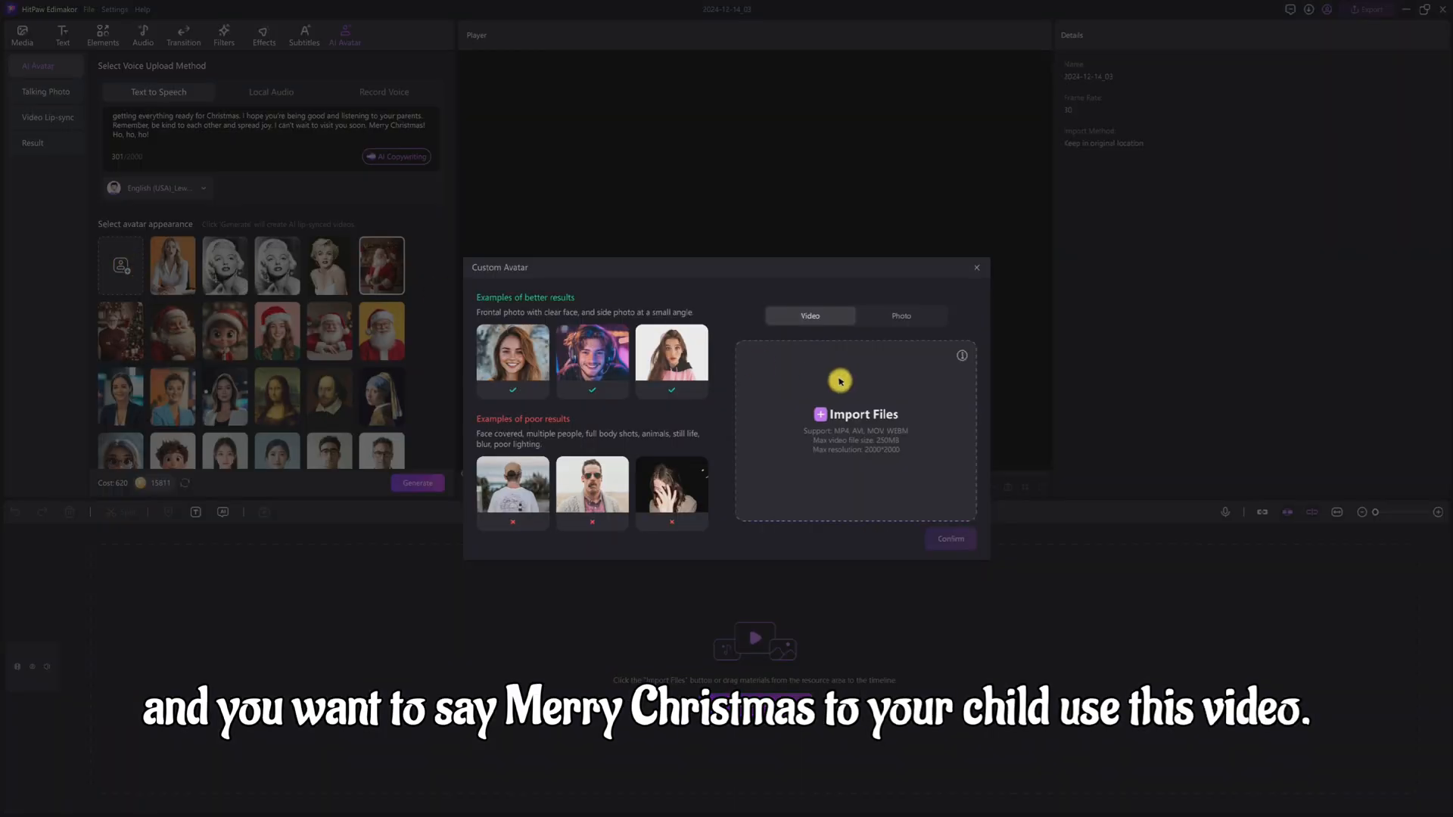
pyautogui.click(900, 315)
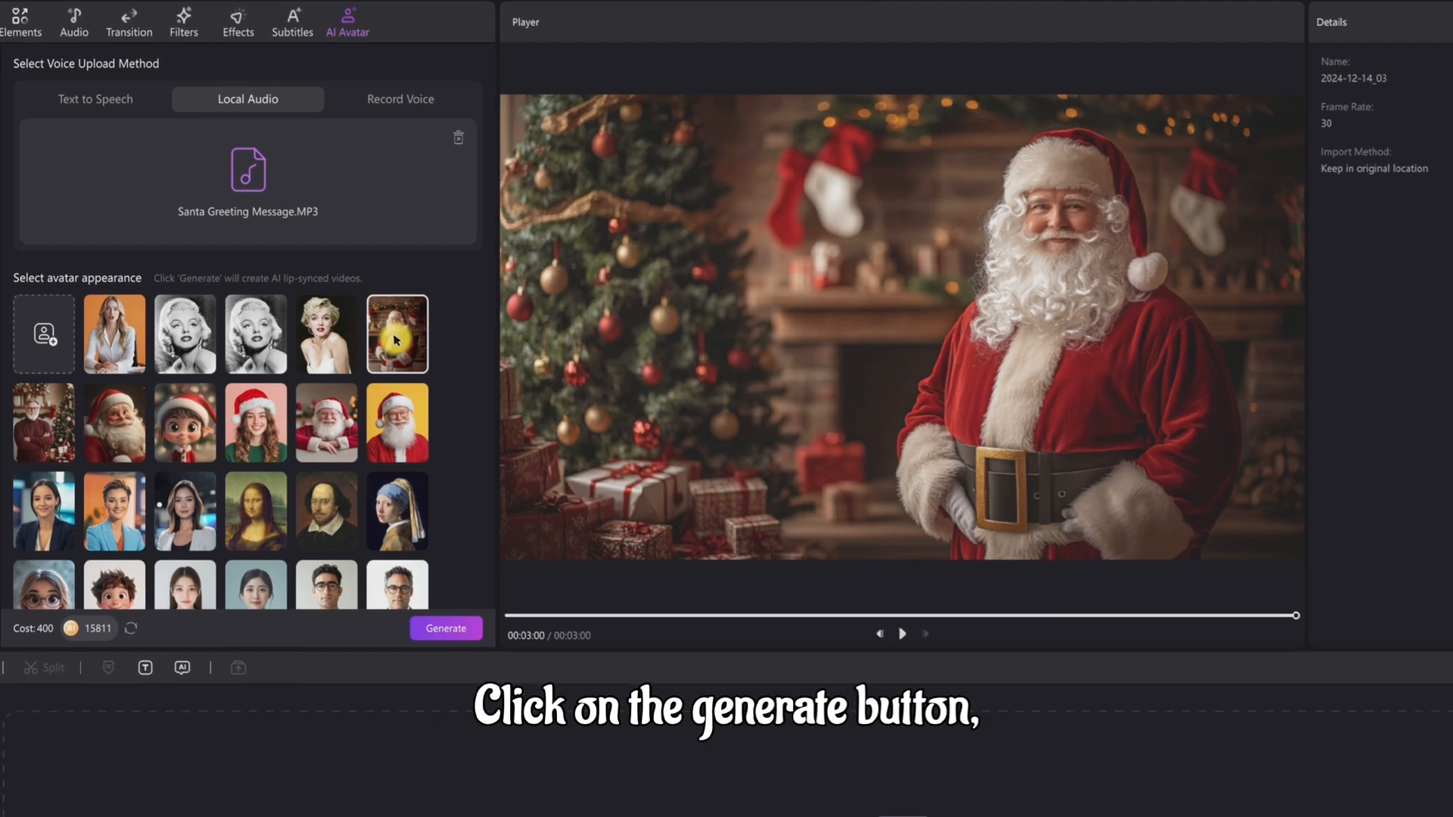
# Step: Select the fireplace Santa avatar for the Santa Greeting Message.MP3 audio
pyautogui.click(445, 628)
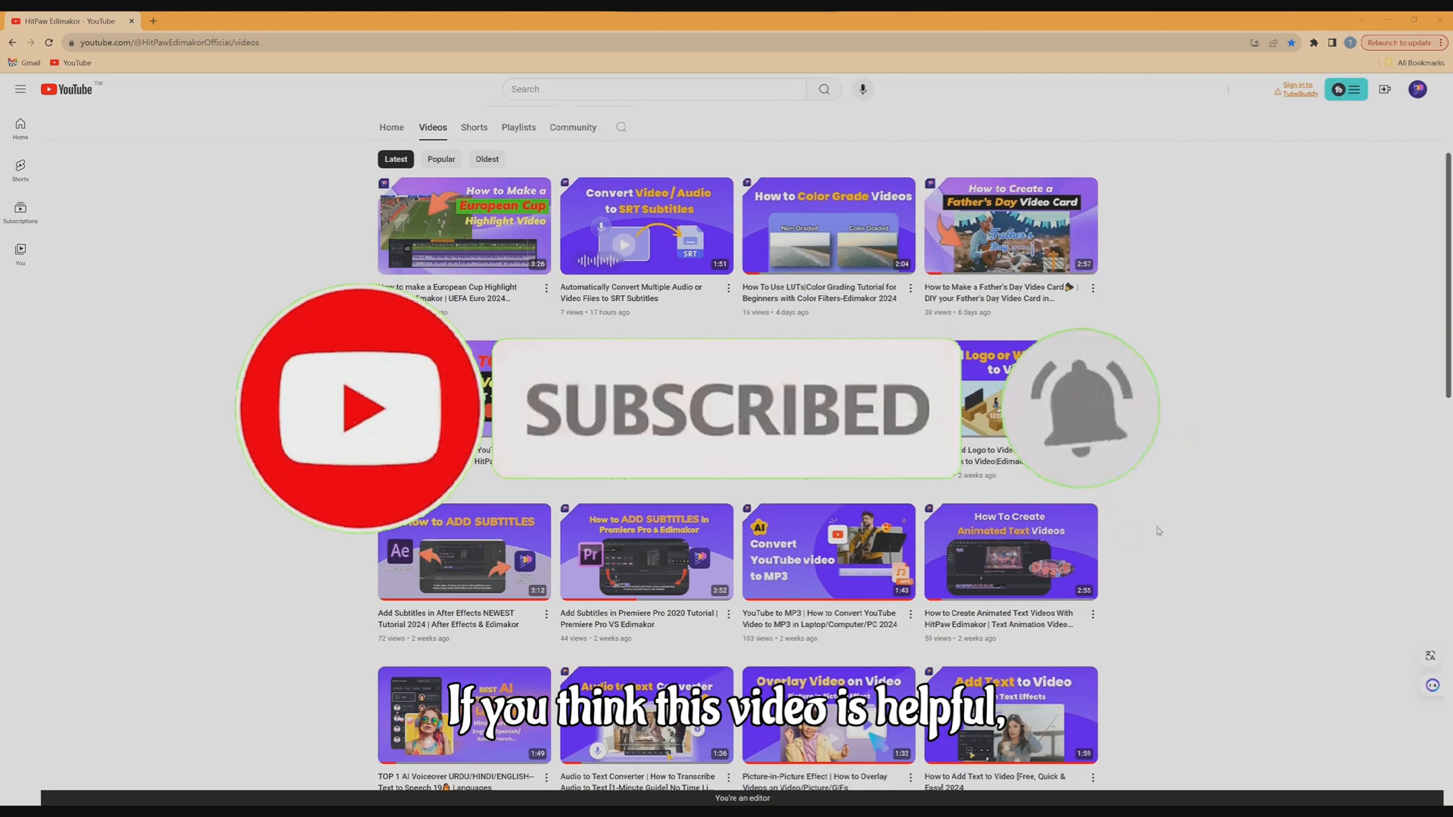
# Step: Scroll down the HitPaw Edimaker channel's videos to older AI subtitle and voiceover tutorials
pyautogui.scroll(-3)
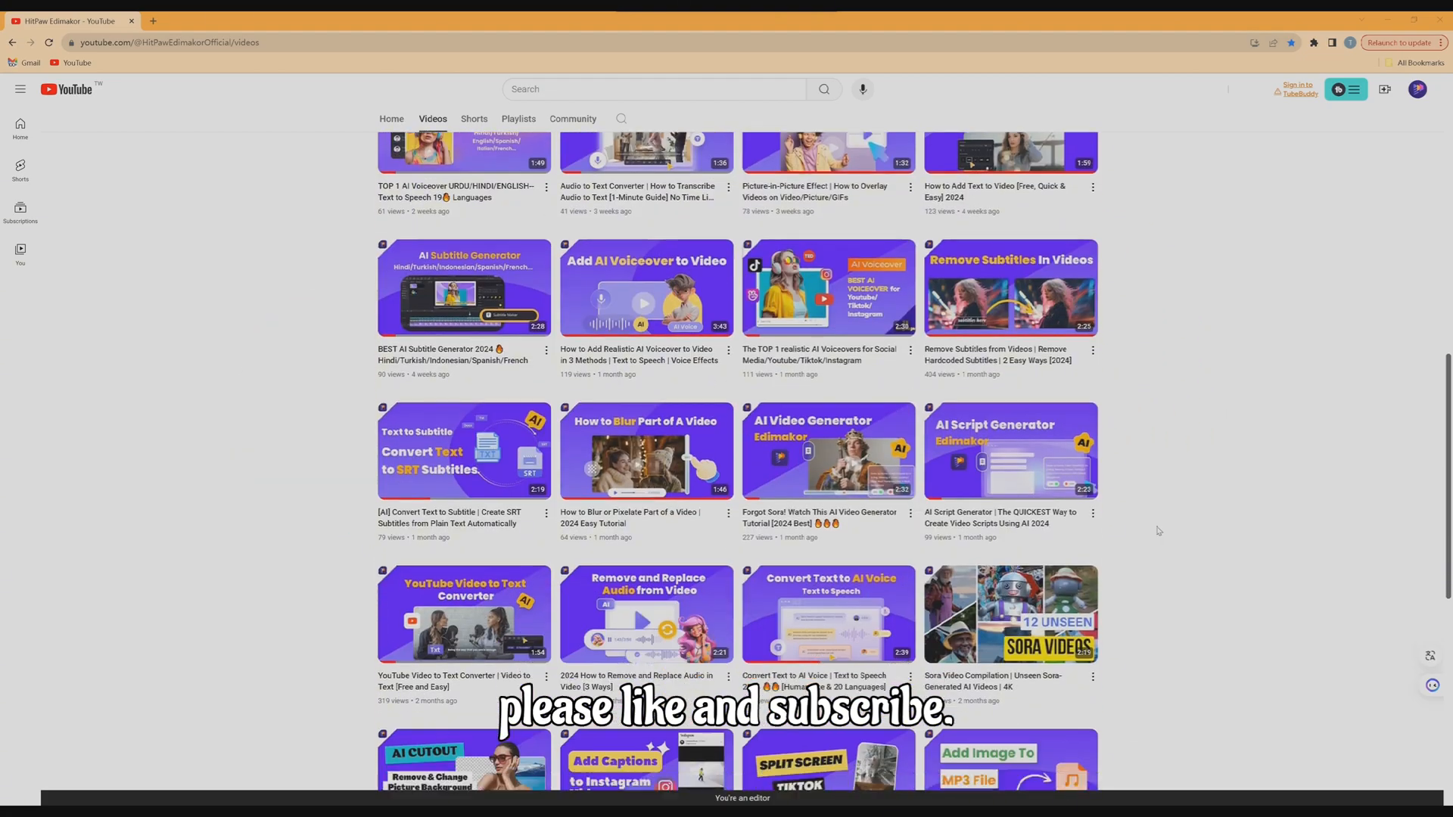